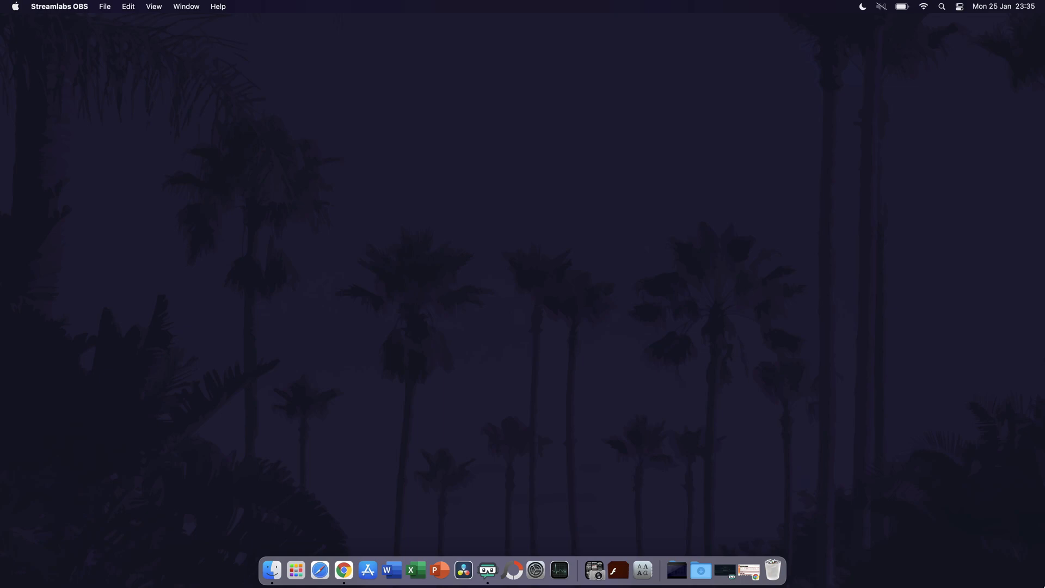
mouse_move(359, 508)
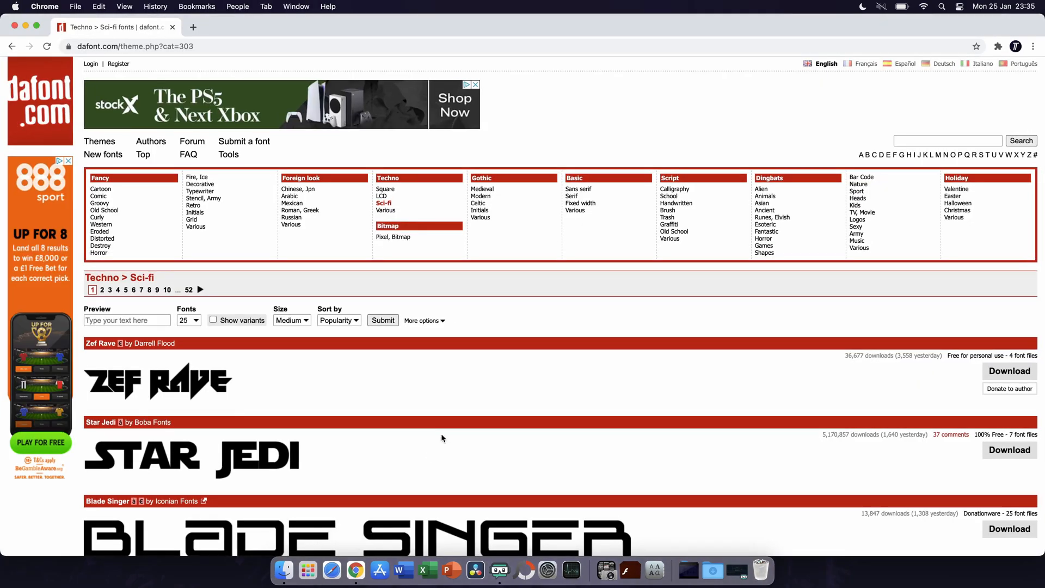
Scroll the dafont Sci-fi listing to the end, past Paladins, Tourner, Aero and Babapro.
scroll("down", 3)
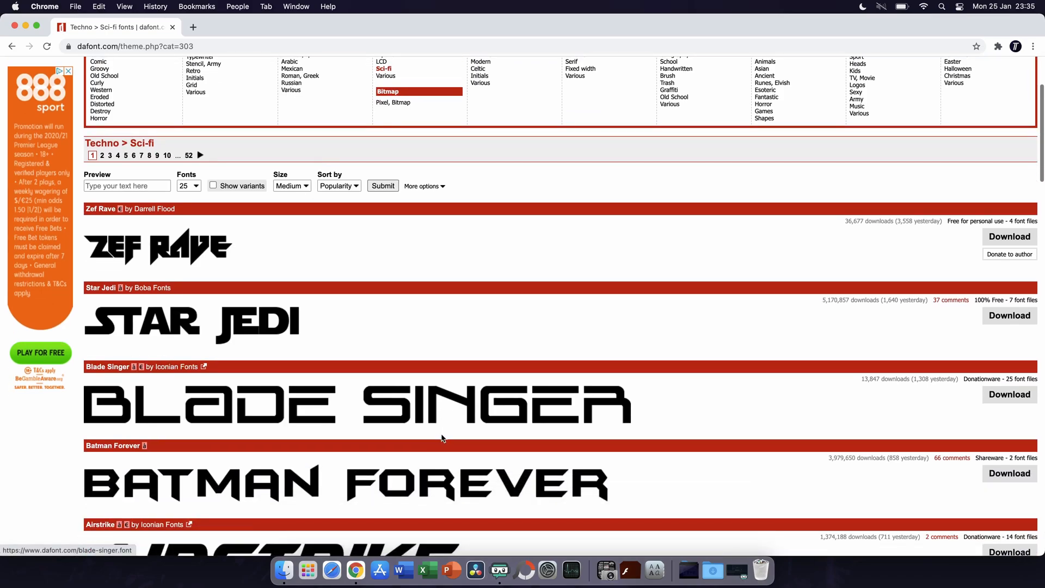
scroll("down", 3)
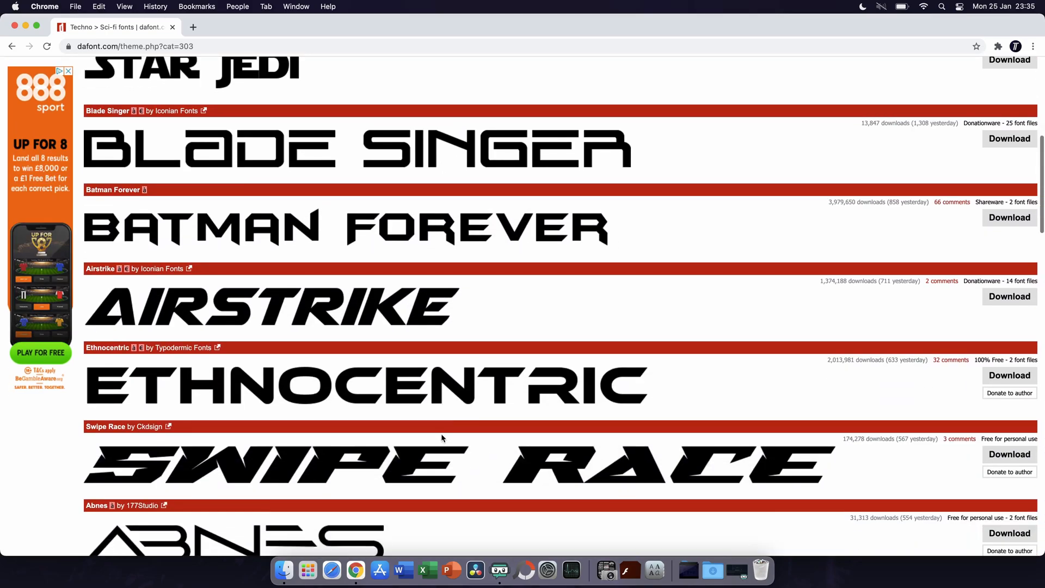
scroll("down", 3)
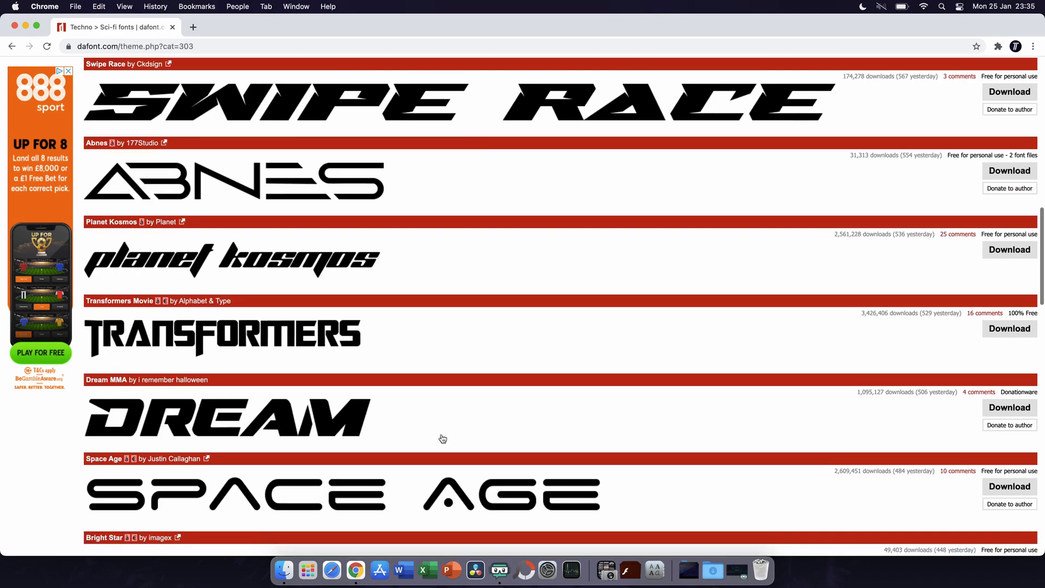
scroll("down", 3)
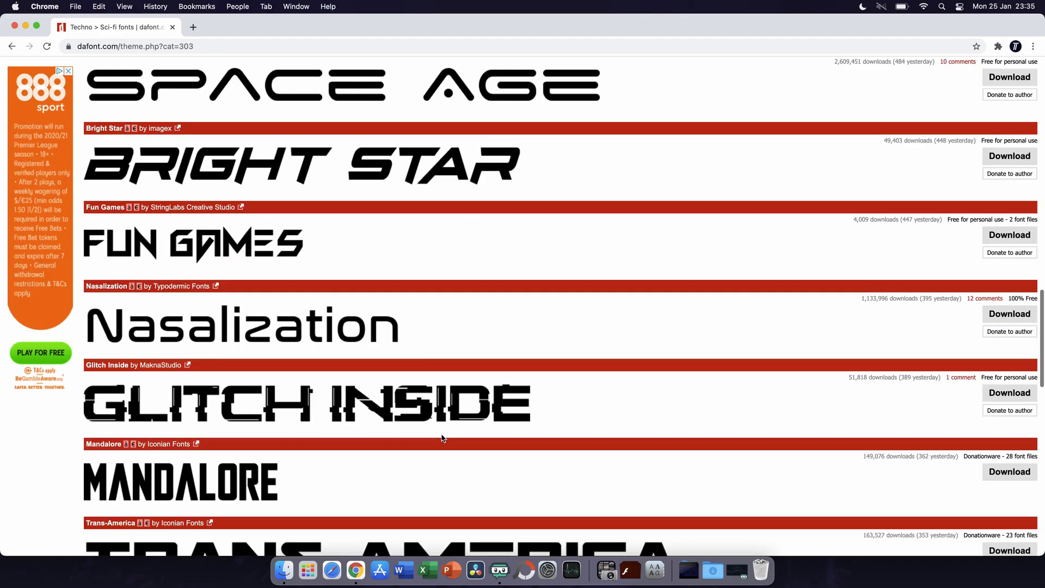
scroll("down", 3)
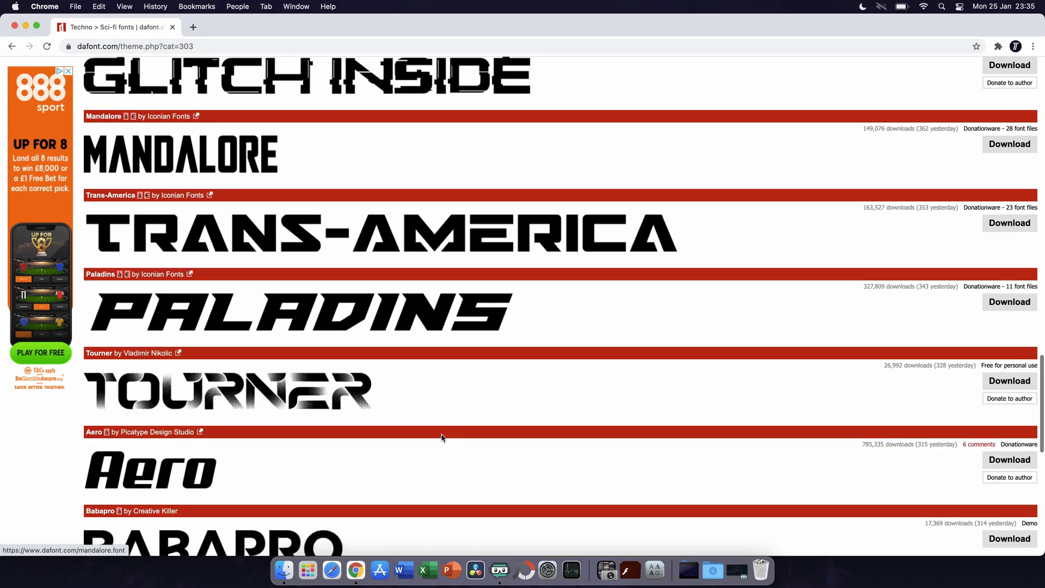
scroll("down", 3)
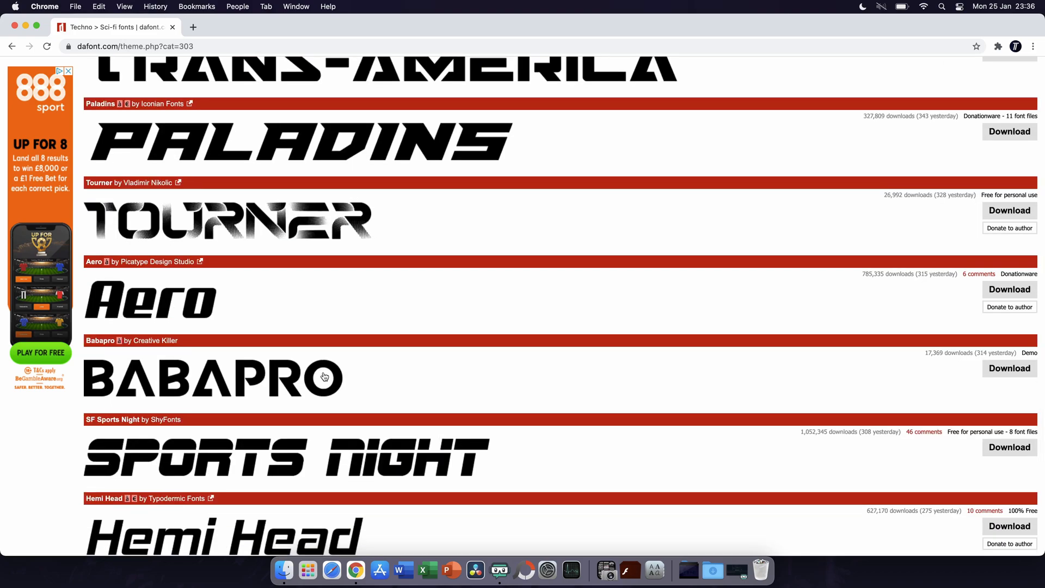
mouse_move(763, 189)
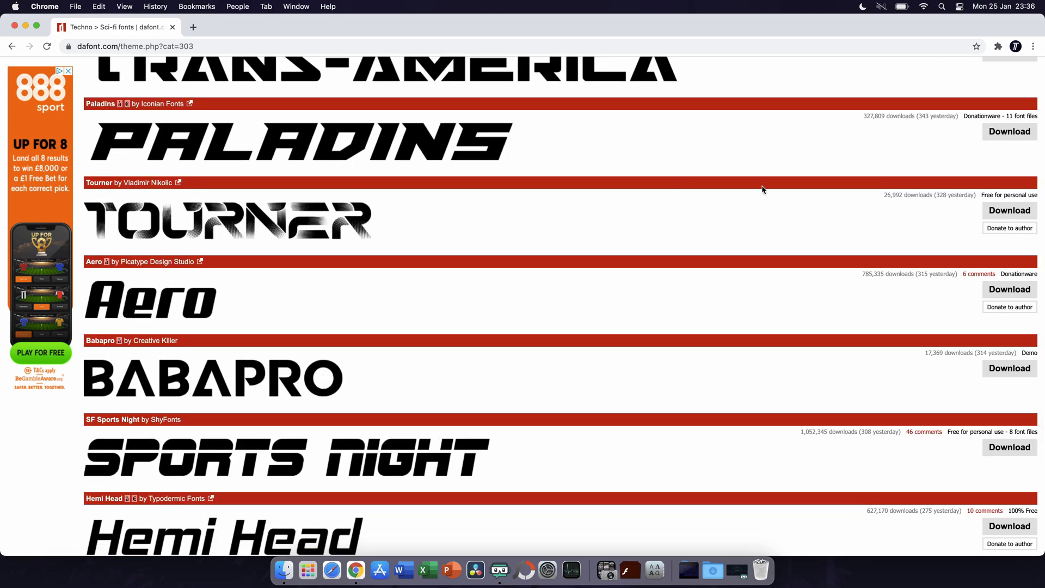
scroll("down", 3)
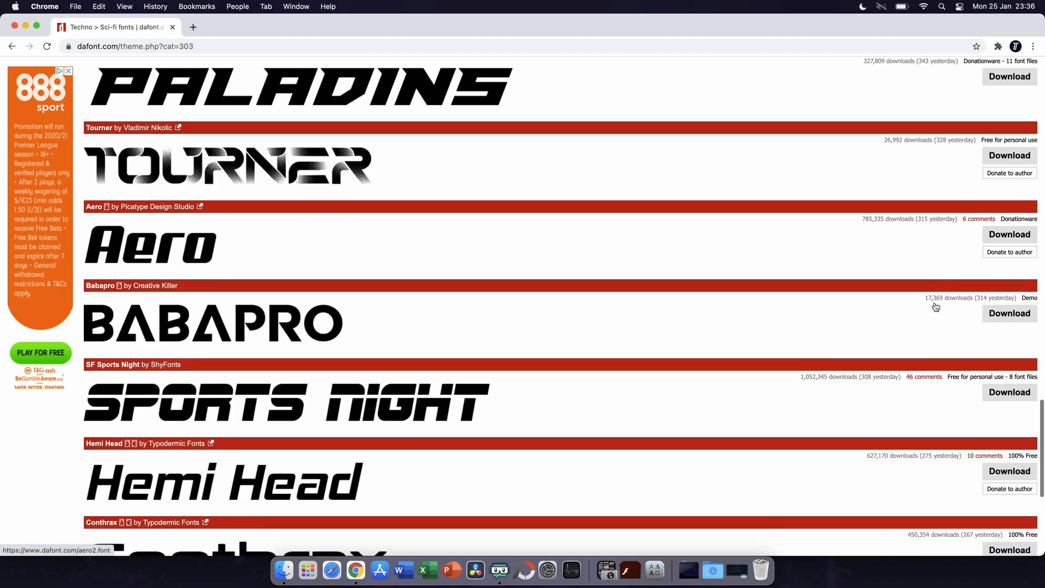
scroll("down", 3)
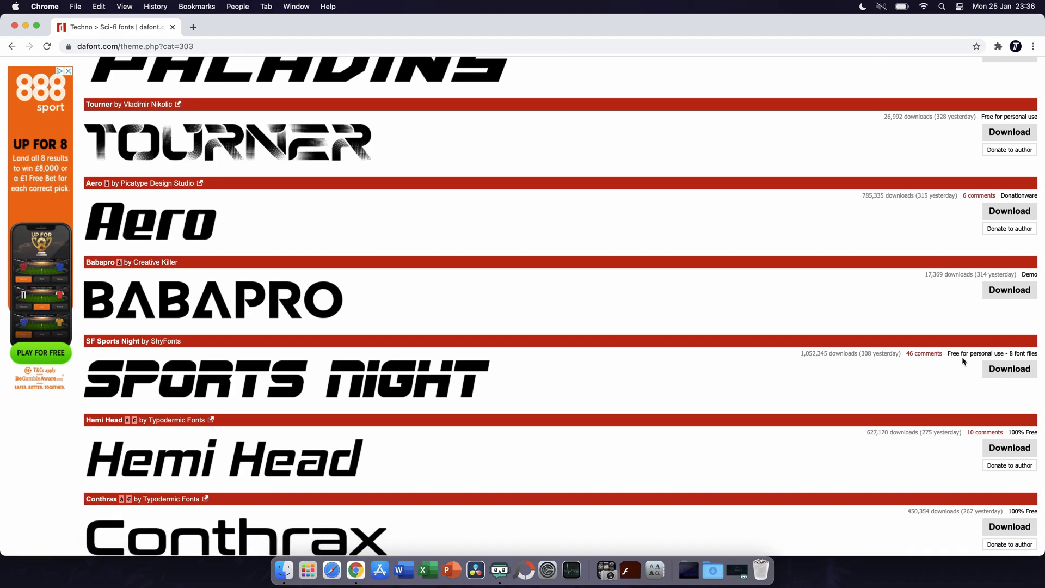
mouse_move(705, 434)
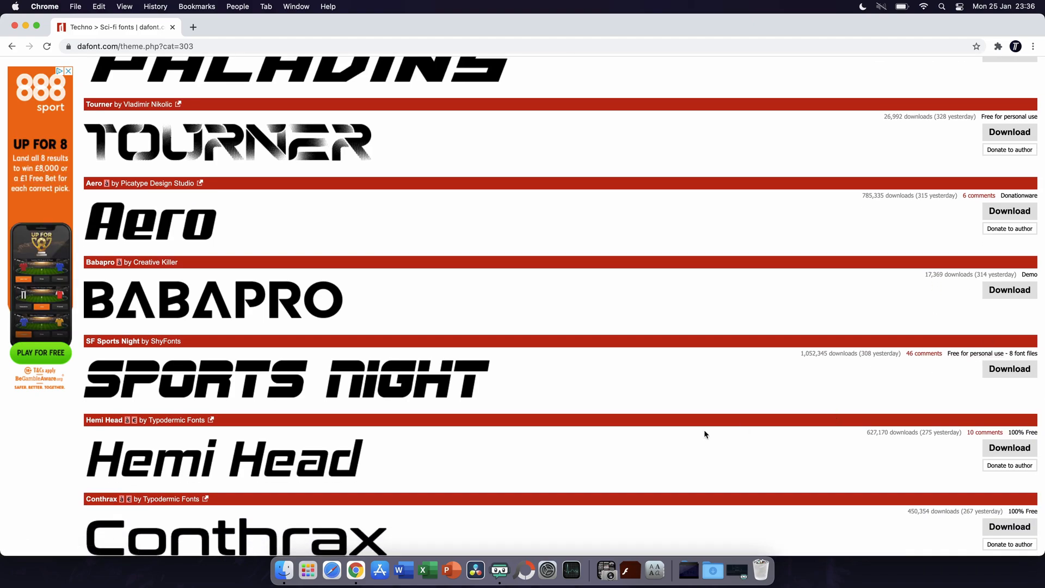
scroll("down", 3)
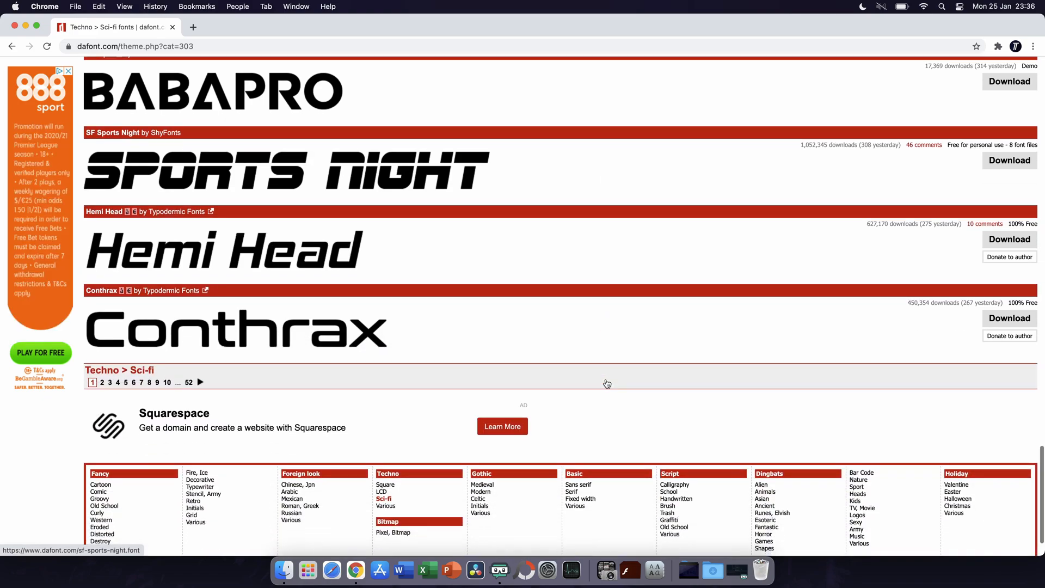
scroll("up", 3)
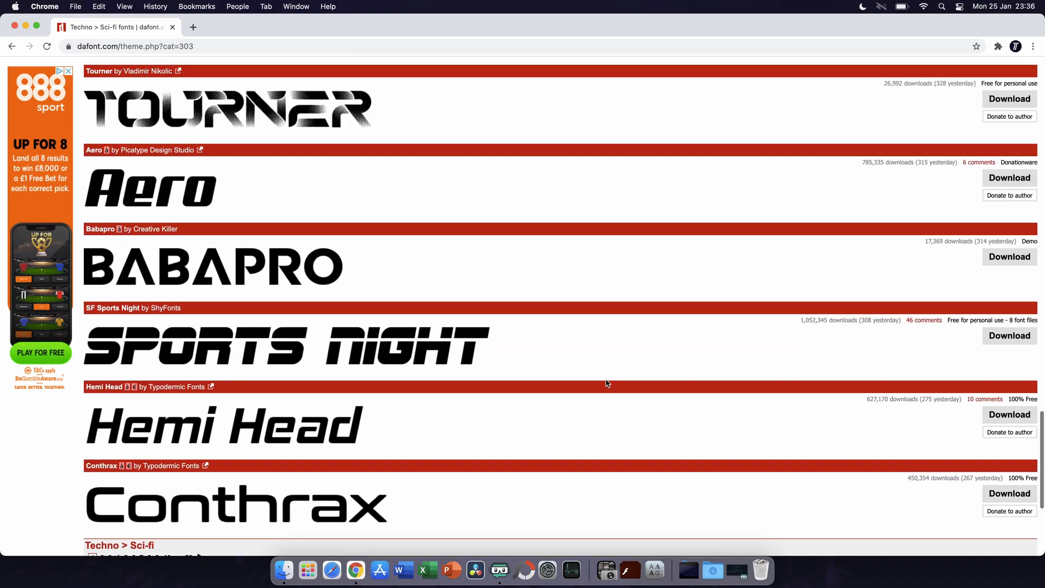
scroll("up", 3)
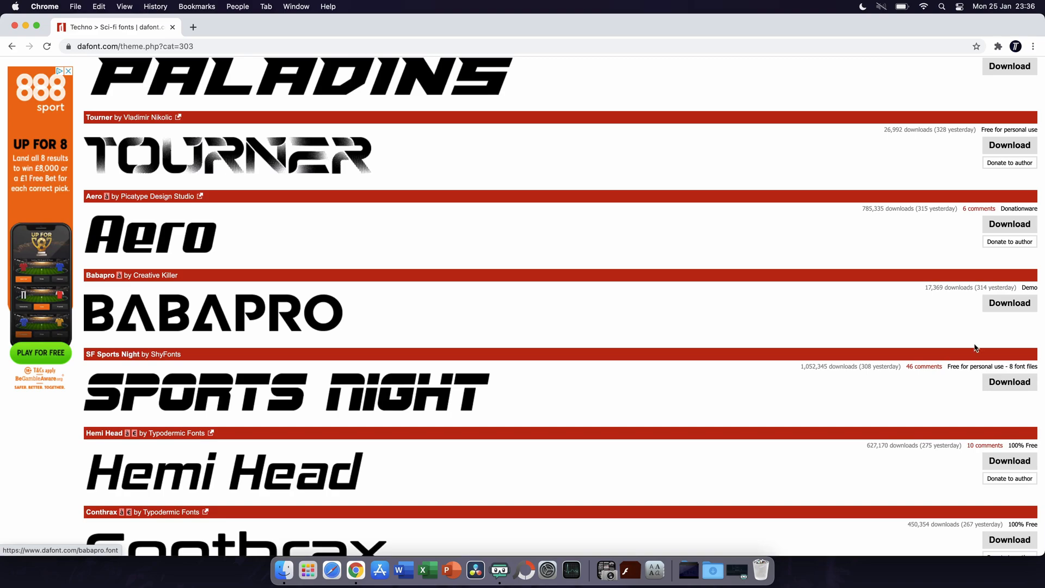
mouse_move(974, 366)
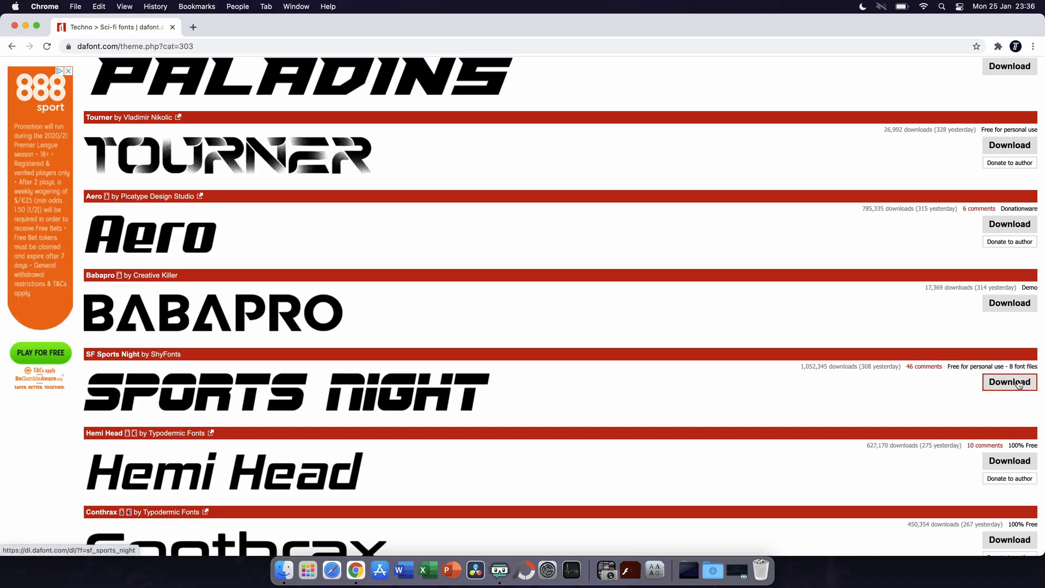
Download SF Sports Night from dafont as sf_sports_night.zip.
left_click(1008, 382)
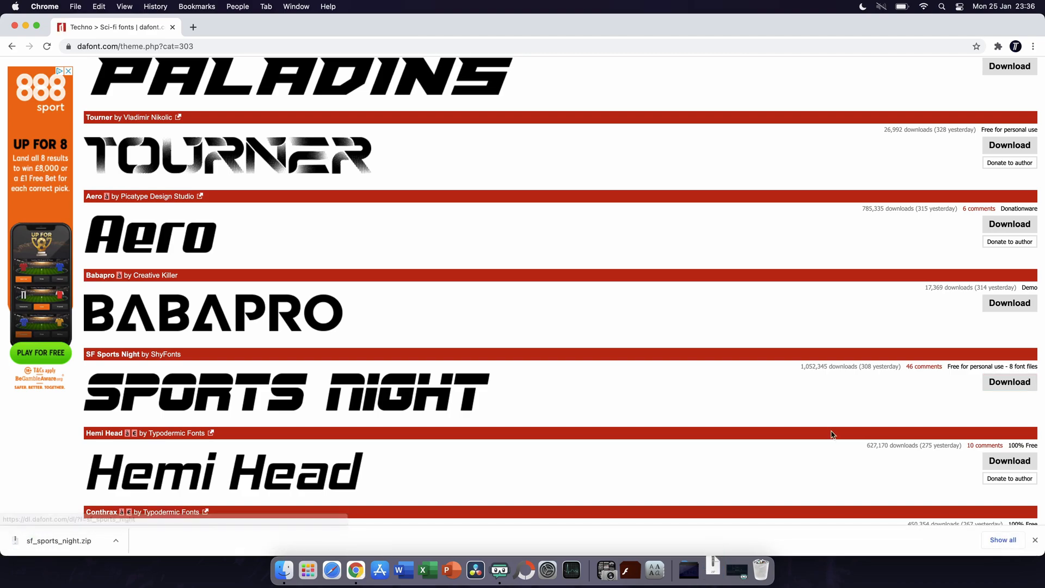
mouse_move(93, 529)
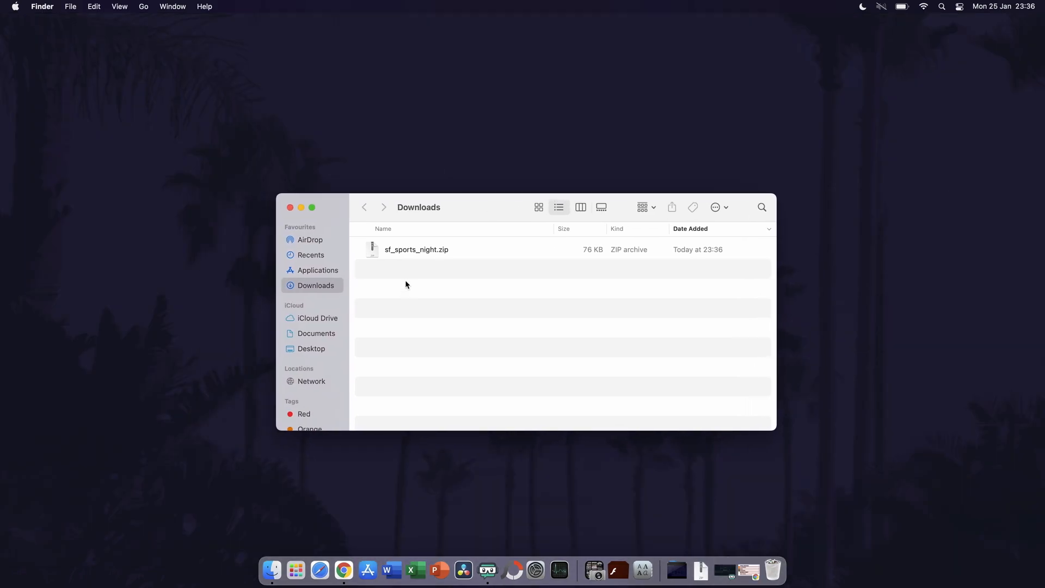
Extract sf_sports_night.zip in Downloads, open its folder, and select SF Sports Night NS.
left_click(417, 250)
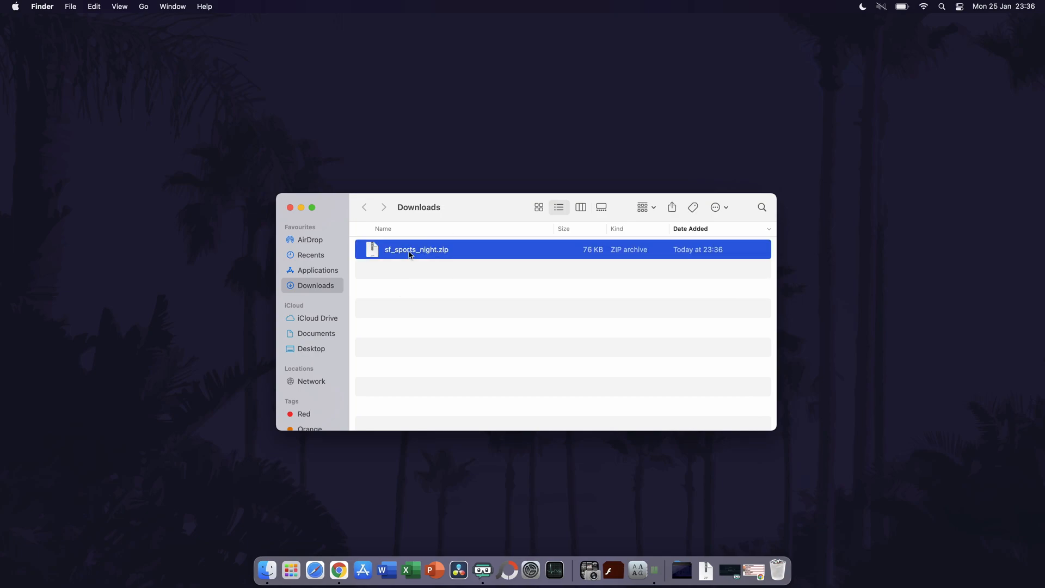
double_click(416, 249)
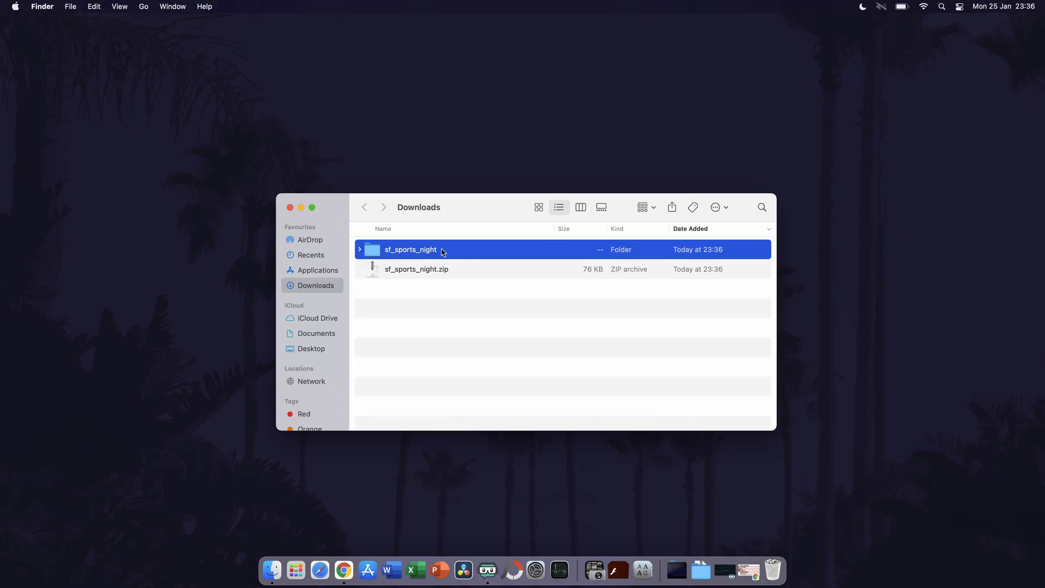
double_click(410, 249)
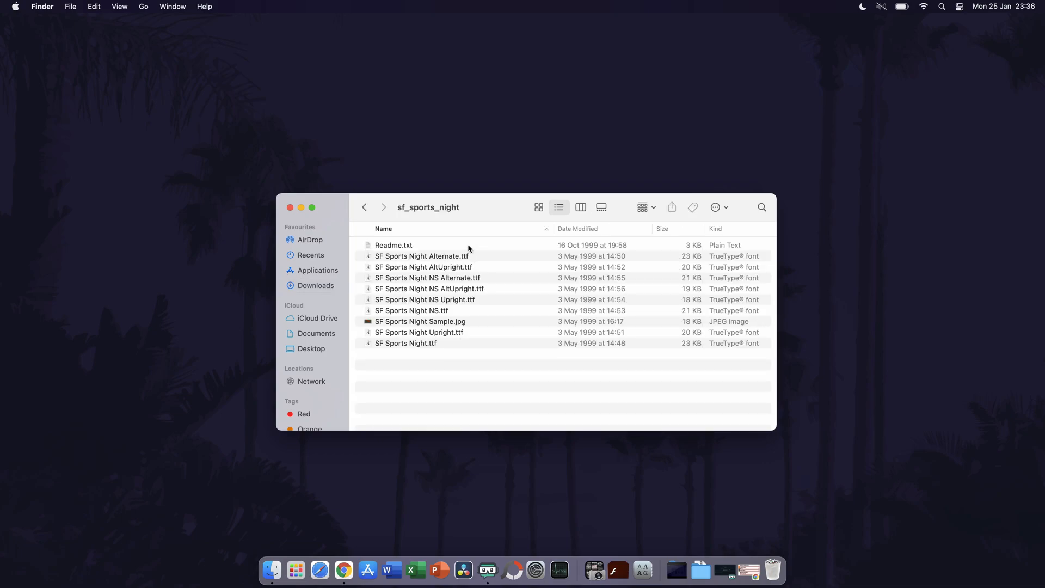
mouse_move(457, 262)
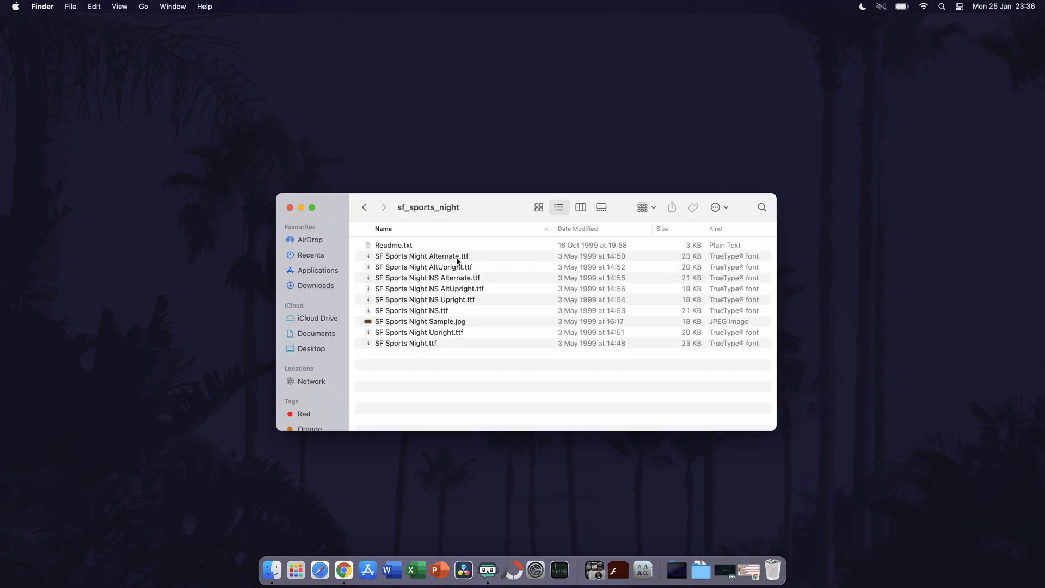
left_click(422, 256)
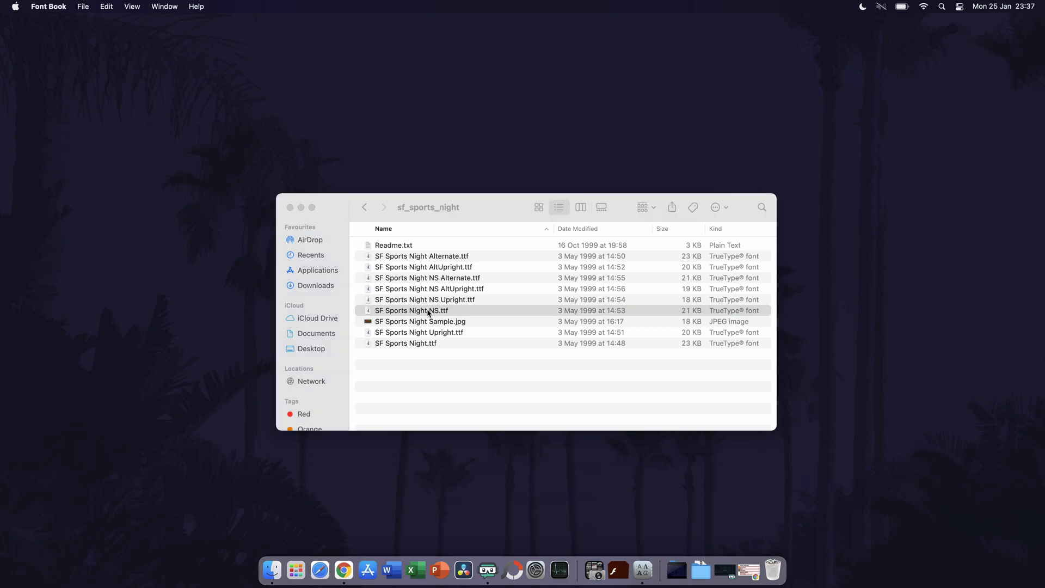
Install SF Sports Night NS.ttf via Font Book, ticking it in Font Validation and installing anyway.
double_click(412, 309)
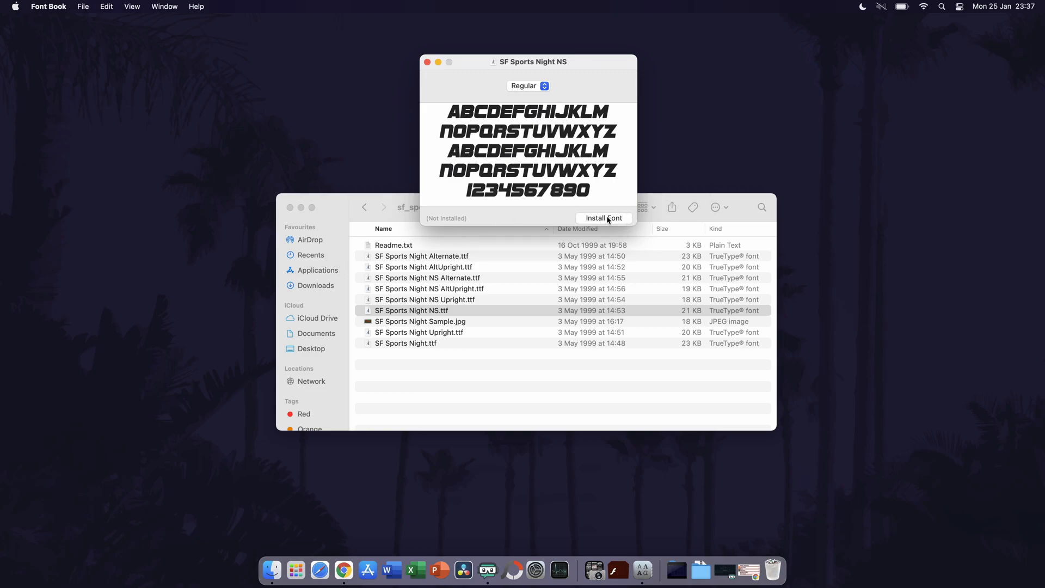
left_click(603, 217)
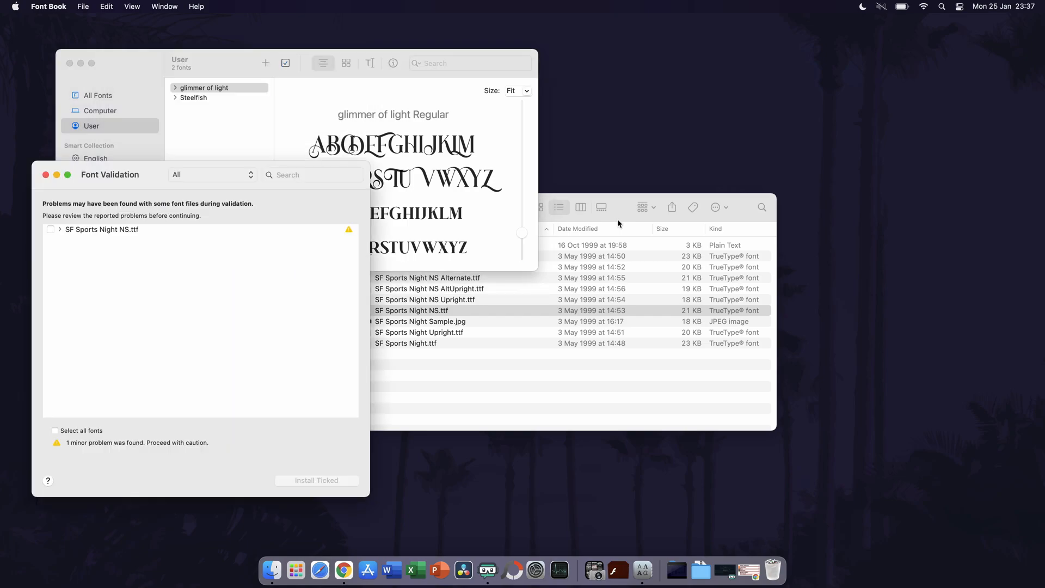
left_click(55, 430)
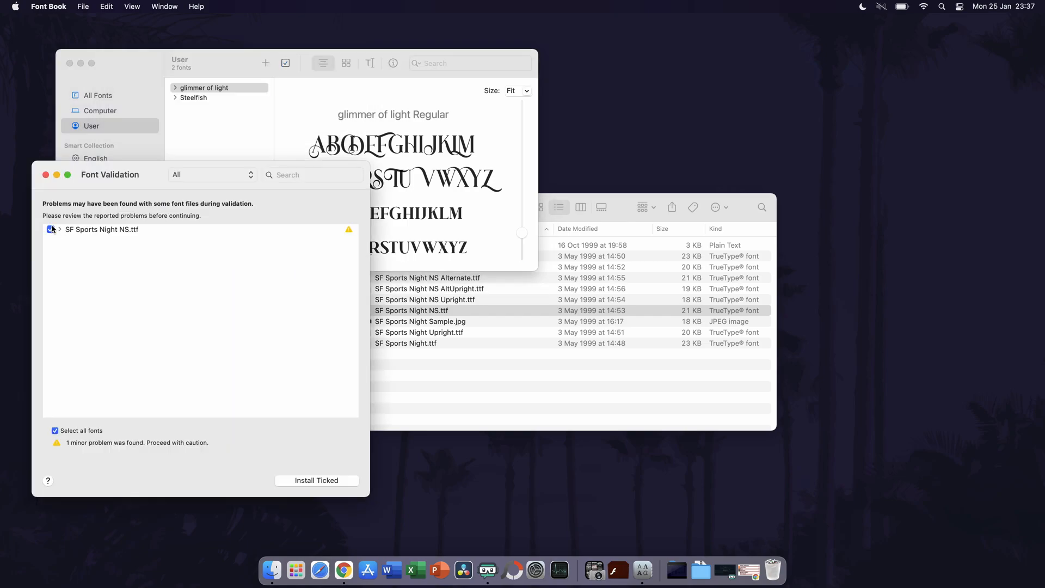
left_click(51, 230)
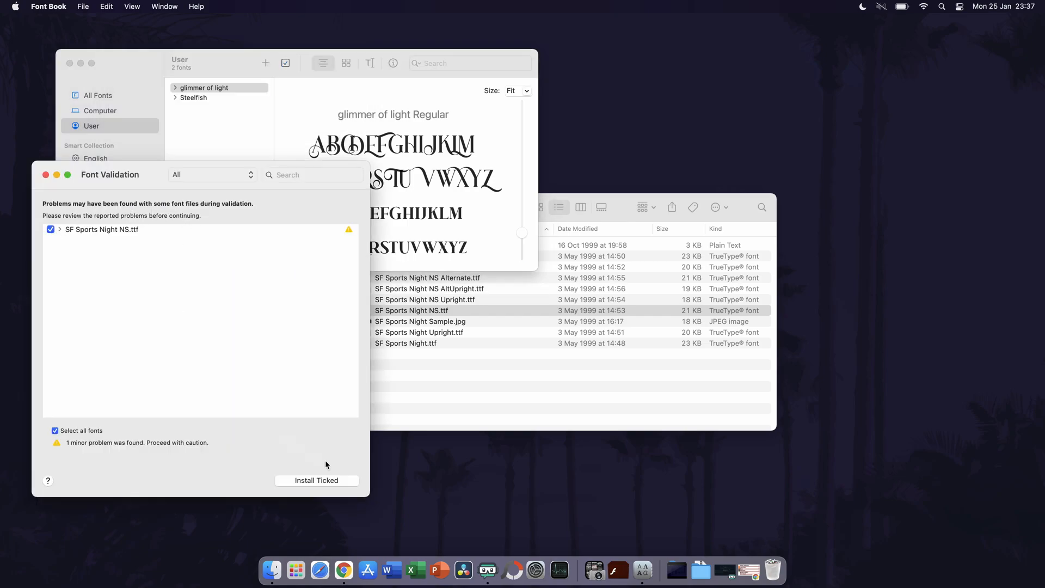
left_click(315, 480)
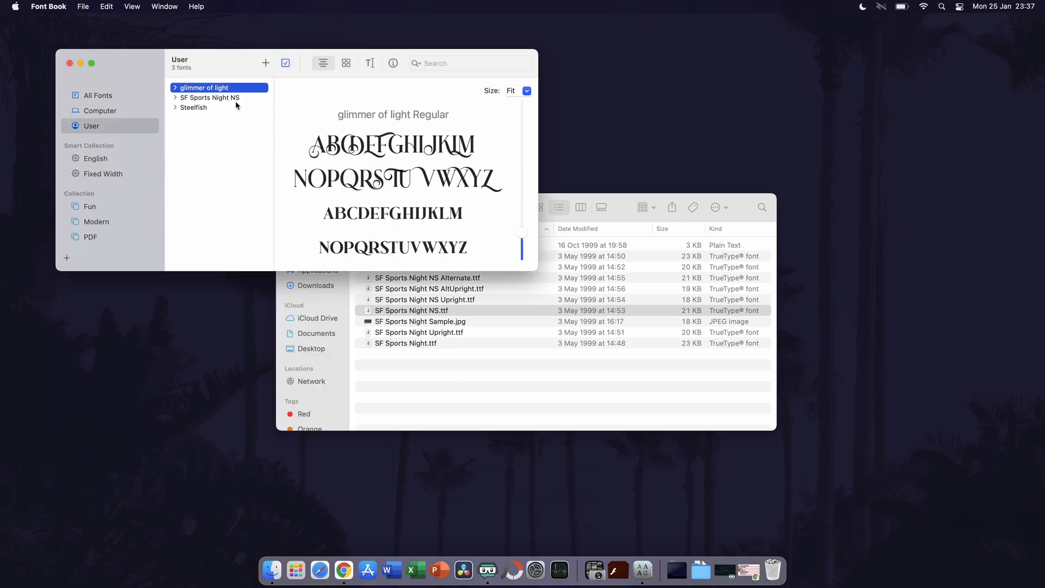
Preview Steelfish and the other User fonts to confirm SF Sports Night NS is listed.
left_click(194, 107)
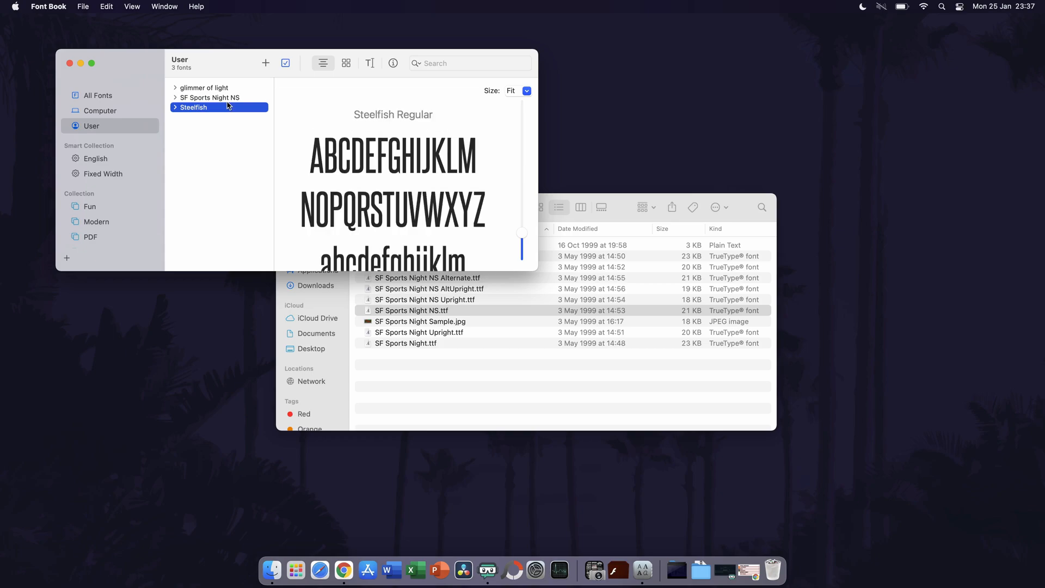
left_click(210, 97)
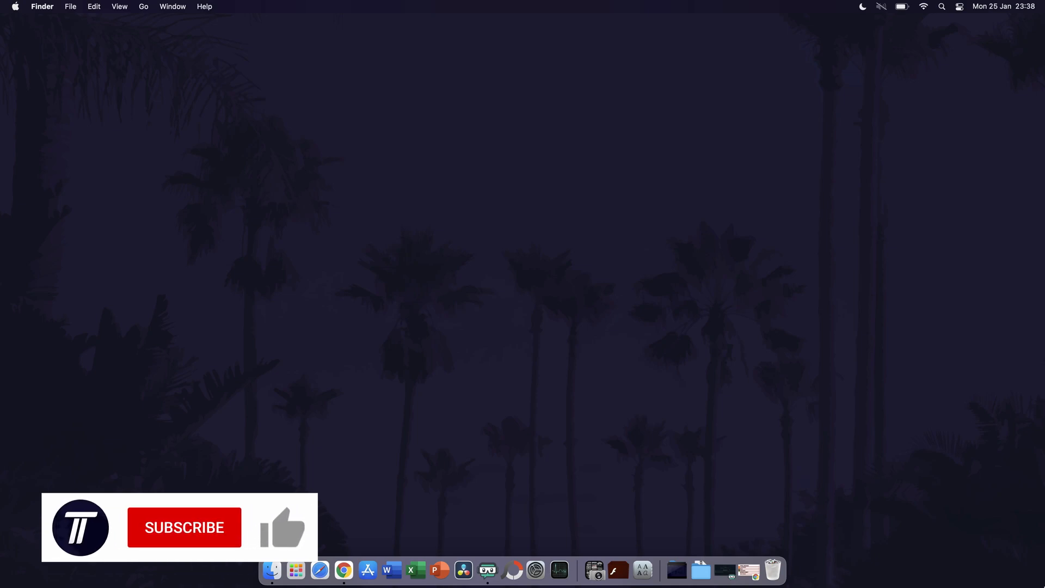
left_click(184, 527)
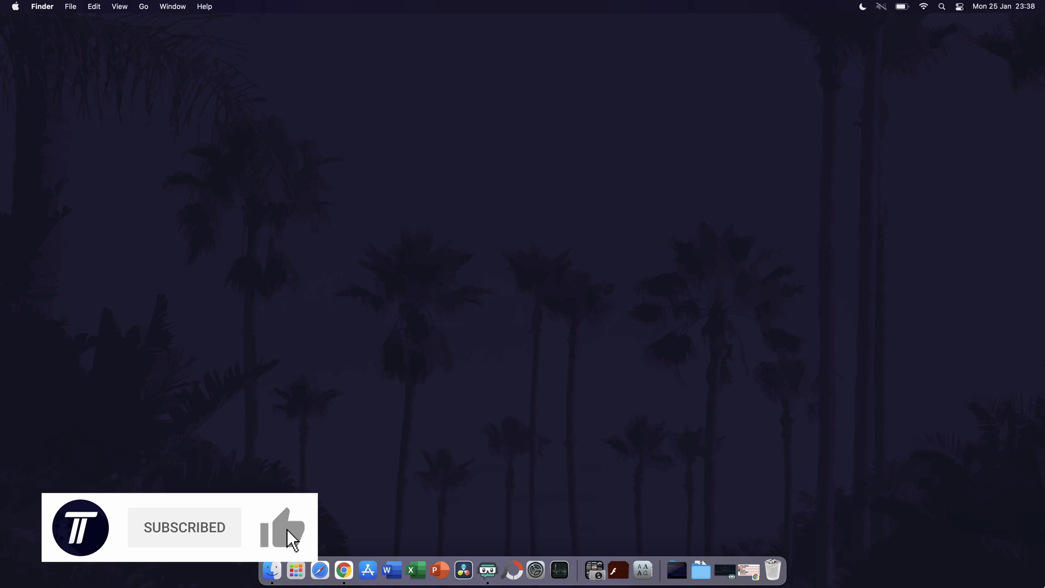
left_click(282, 528)
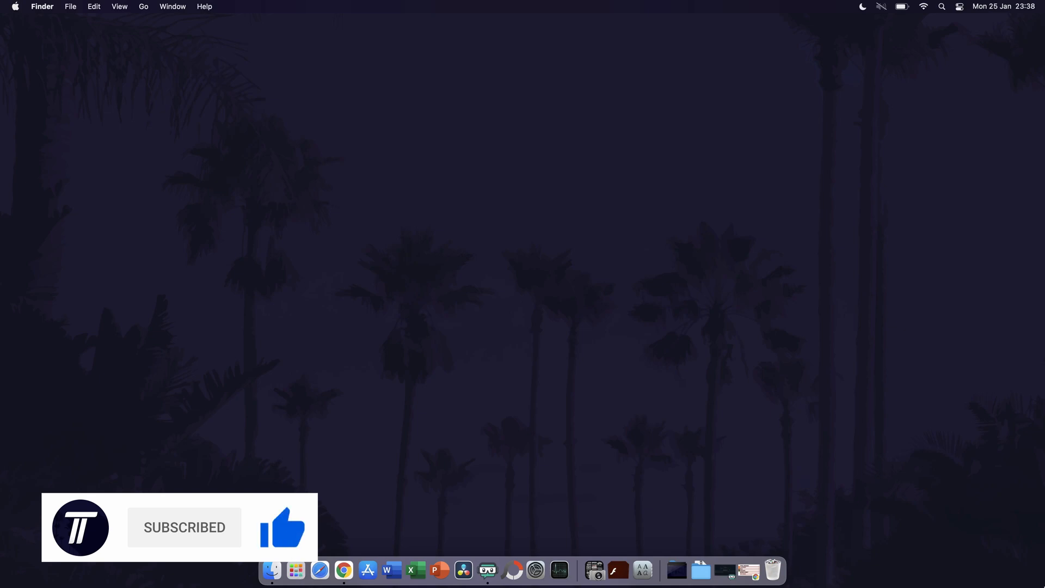